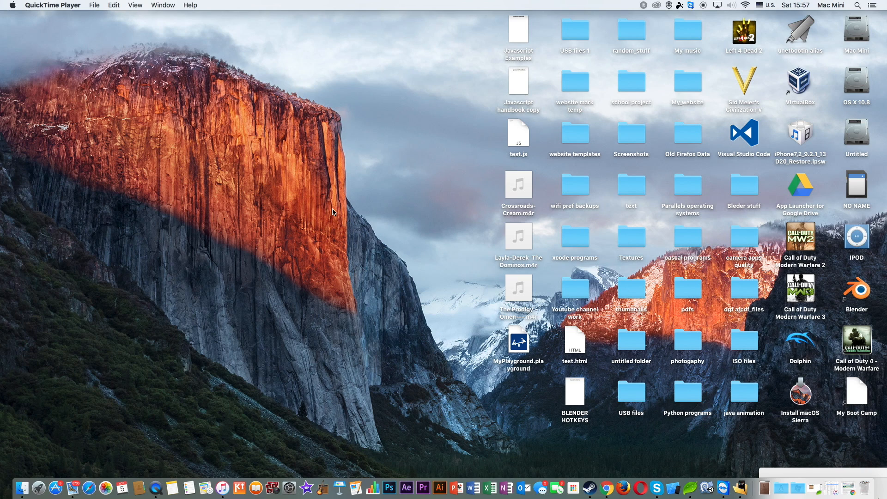
mouse_move(334, 210)
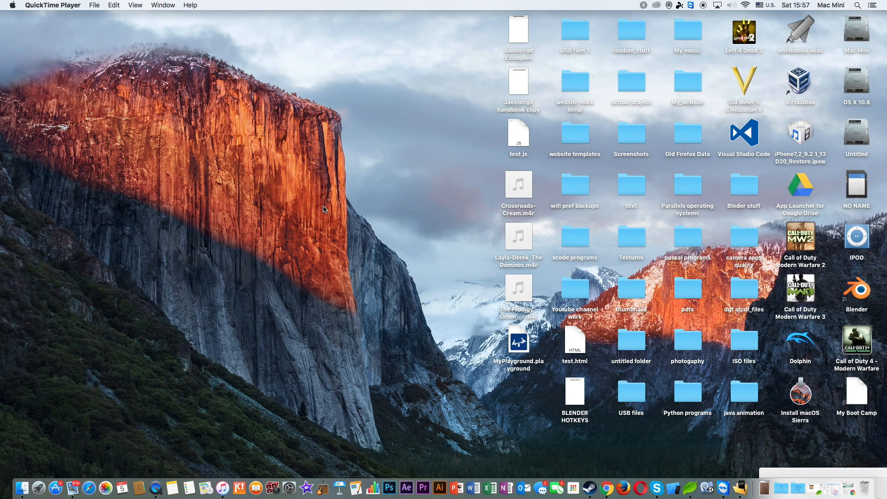
mouse_move(231, 469)
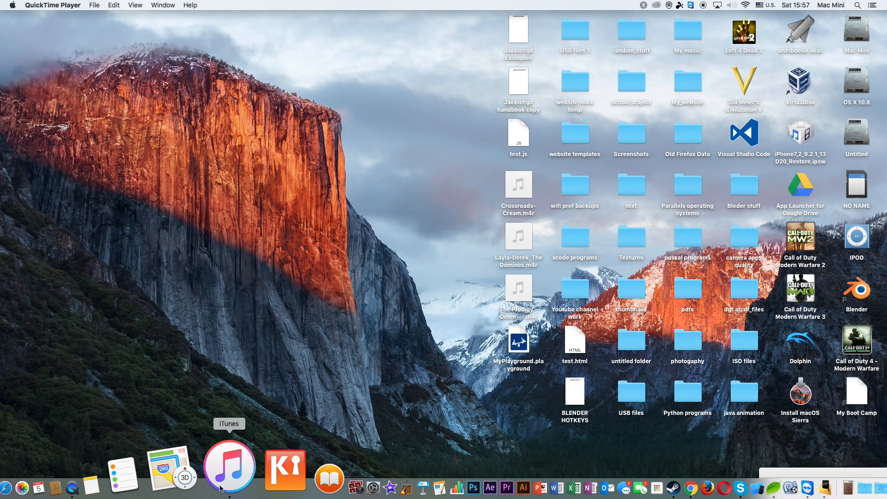
Launch iTunes and select the connected iPhone to show its Summary page with backup details
left_click(229, 467)
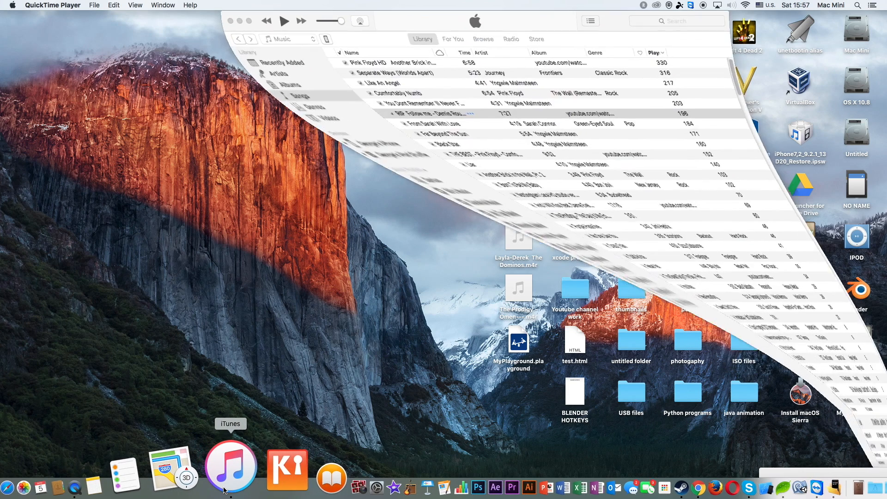
left_click(230, 466)
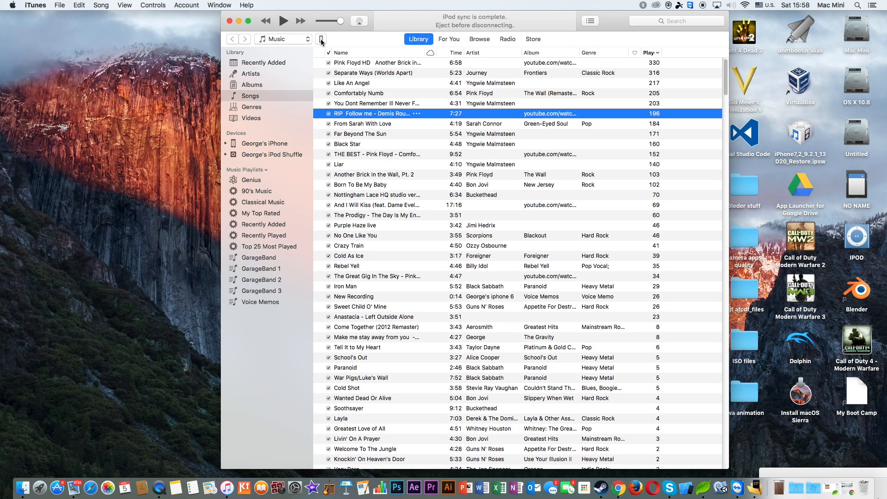
left_click(320, 39)
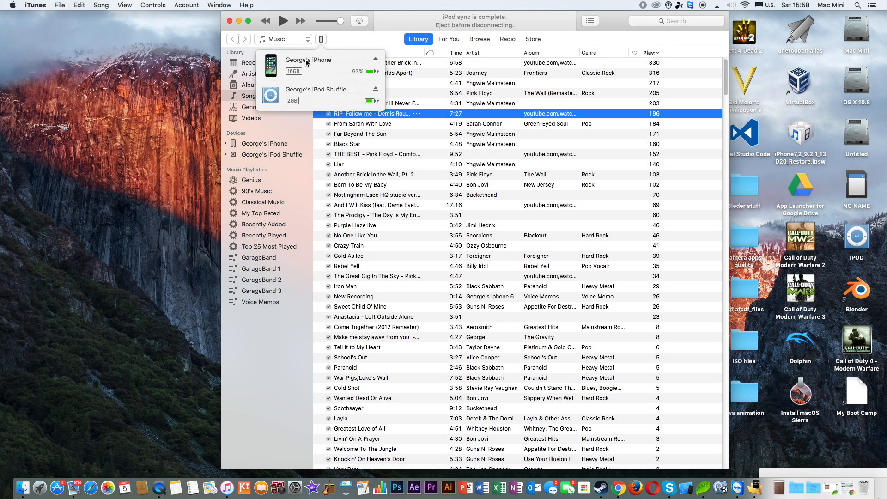
left_click(309, 60)
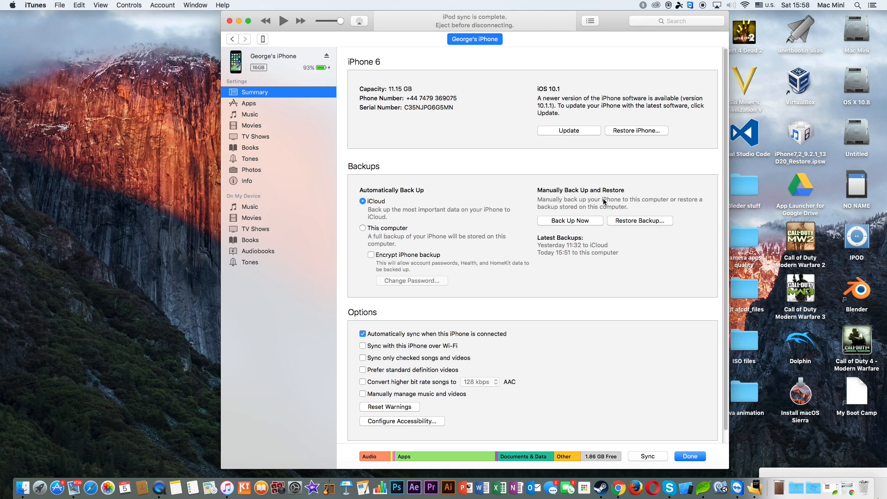
mouse_move(562, 242)
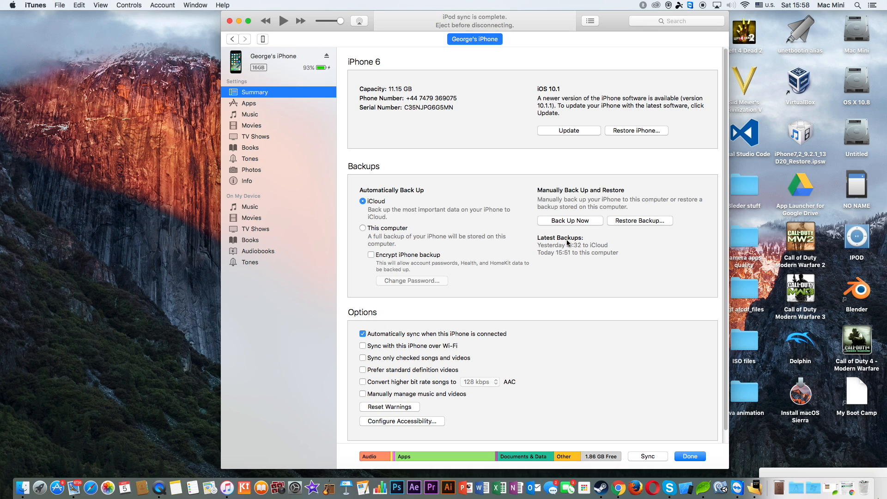
mouse_move(601, 241)
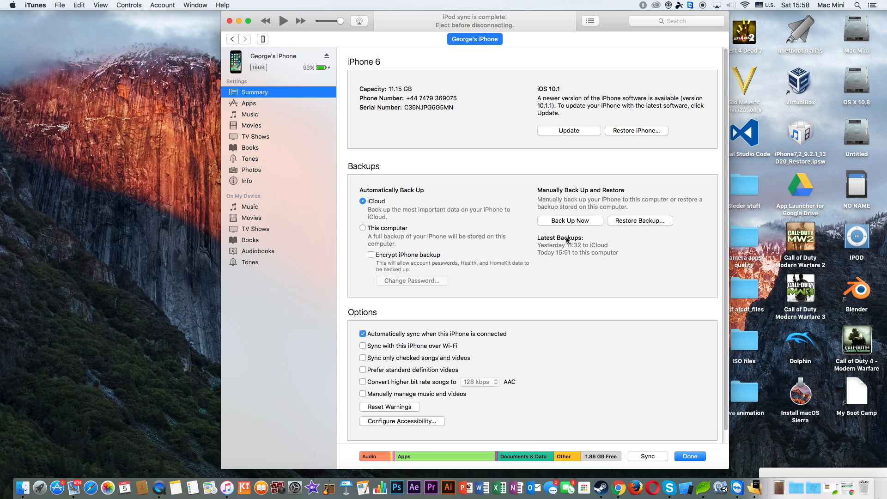
mouse_move(630, 178)
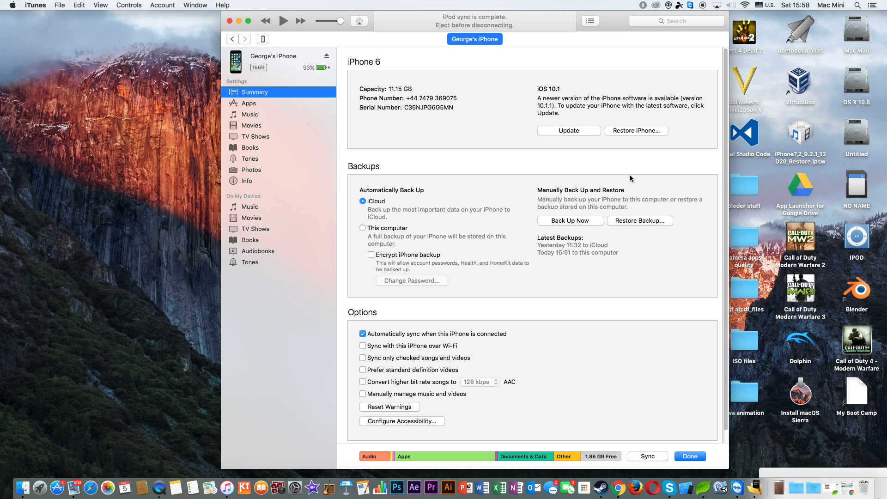
mouse_move(250, 17)
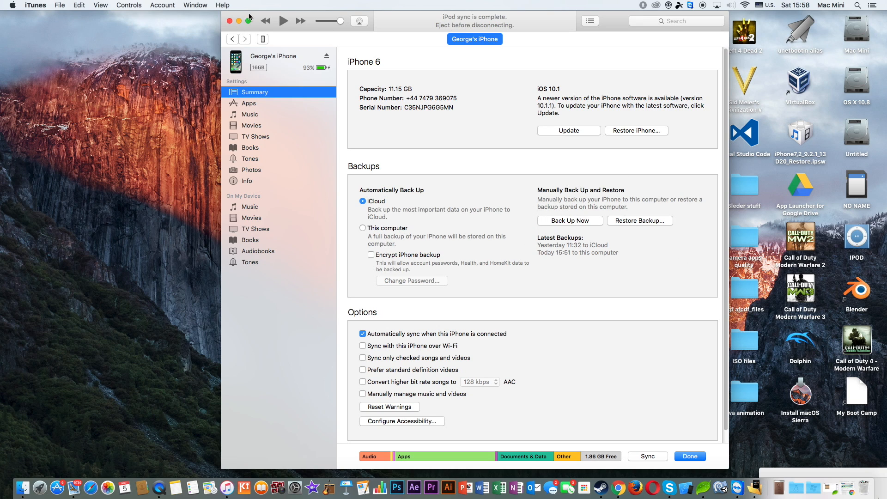
Hide iTunes and show the icopybot.com iBackupBot page's Windows and Mac download links in Chrome
left_click(238, 21)
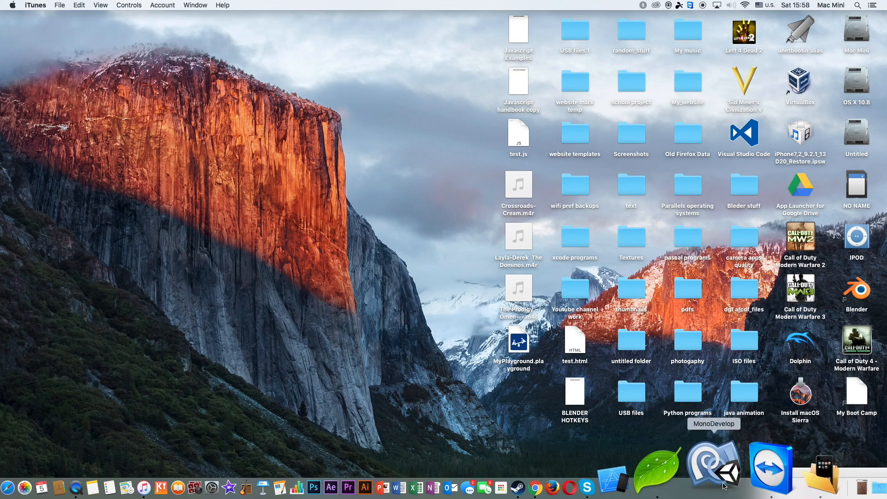
left_click(628, 487)
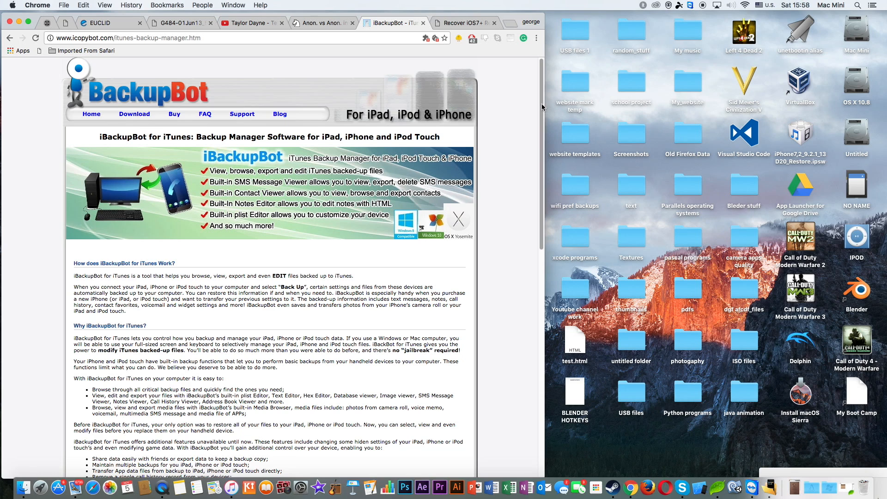
scroll("down", 3)
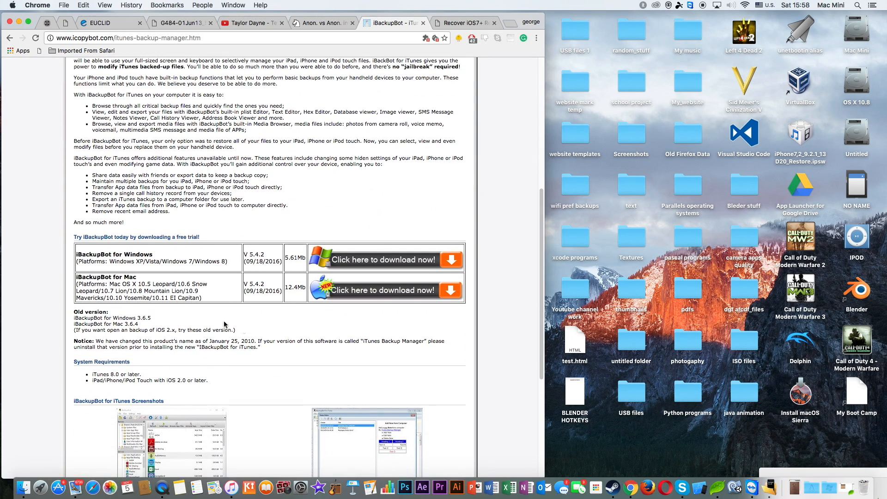
mouse_move(214, 293)
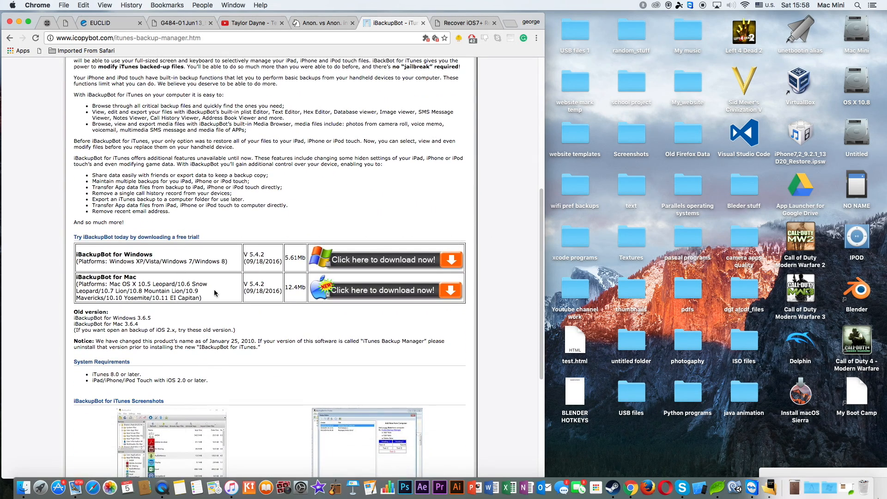
mouse_move(455, 211)
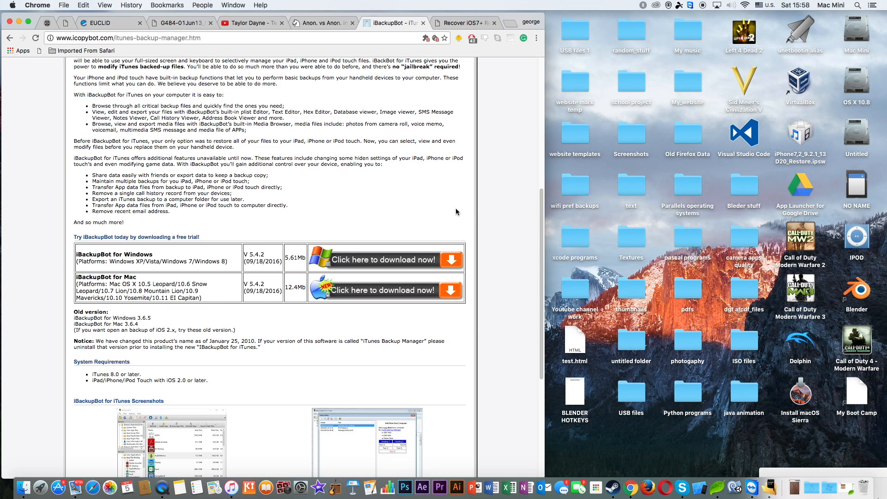
mouse_move(382, 290)
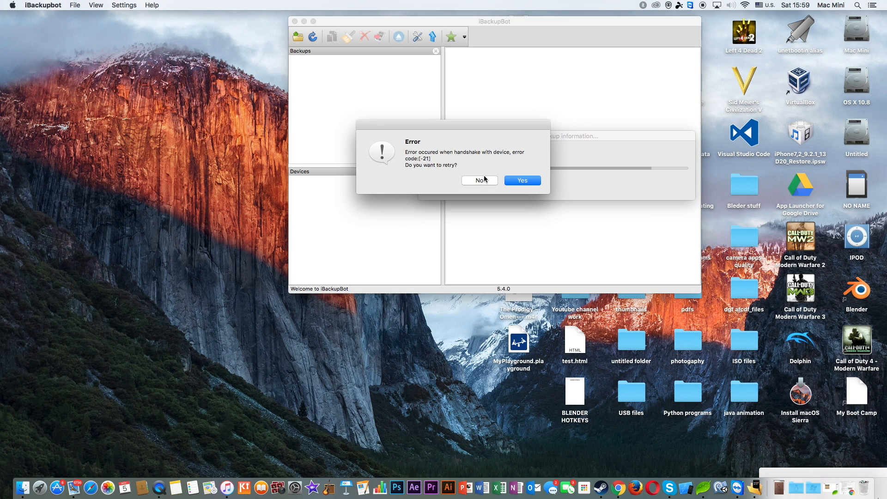
Dismiss the device handshake error, select the iPhone 6 backup of 30 Oct 2015 and collapse it
left_click(521, 181)
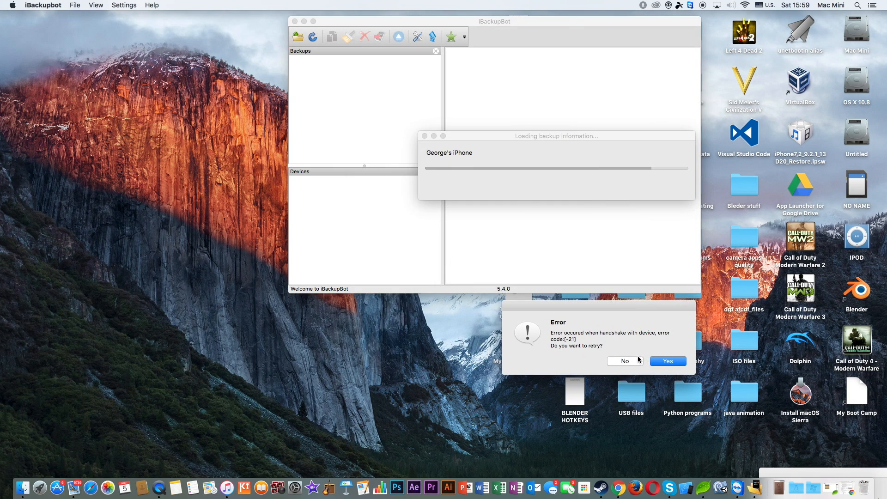
left_click(666, 361)
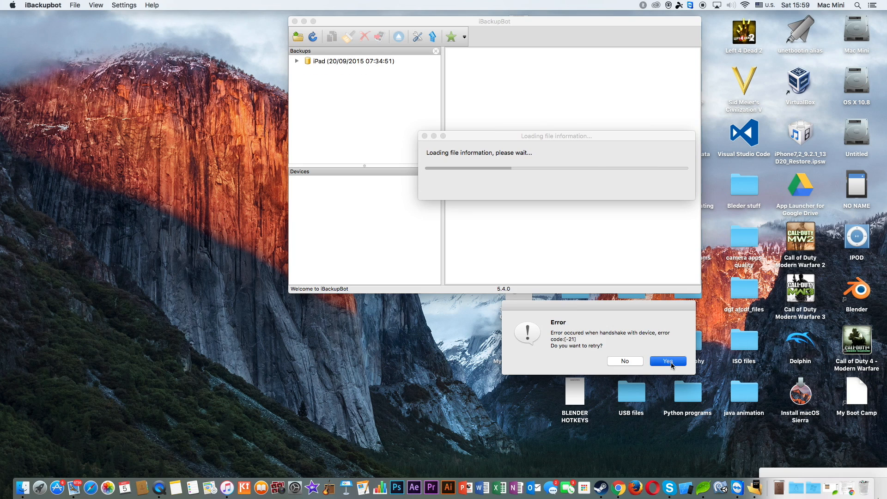
left_click(666, 361)
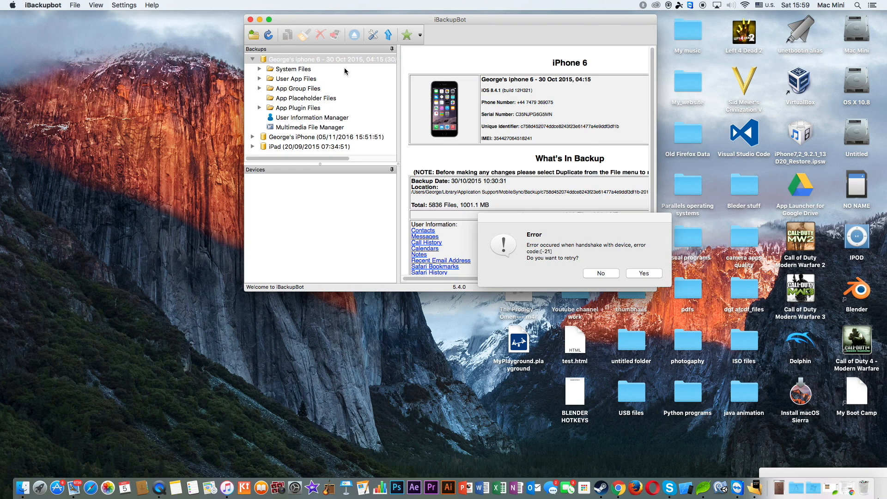
left_click(316, 59)
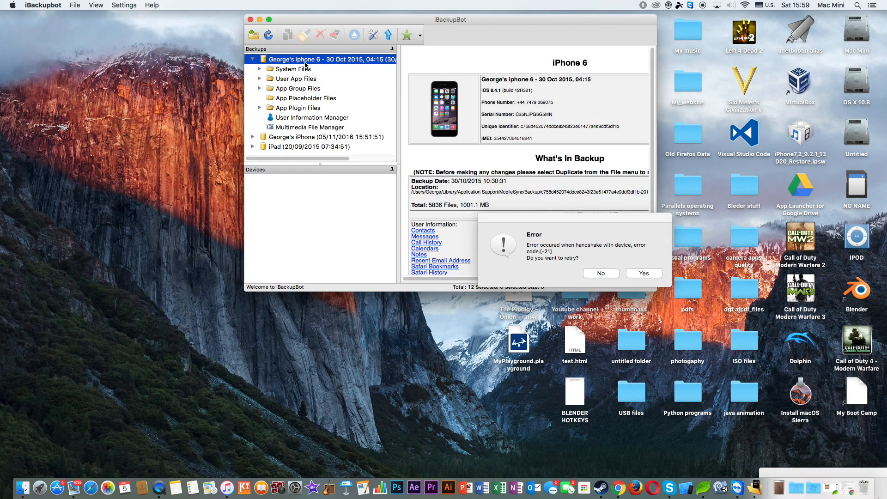
mouse_move(344, 66)
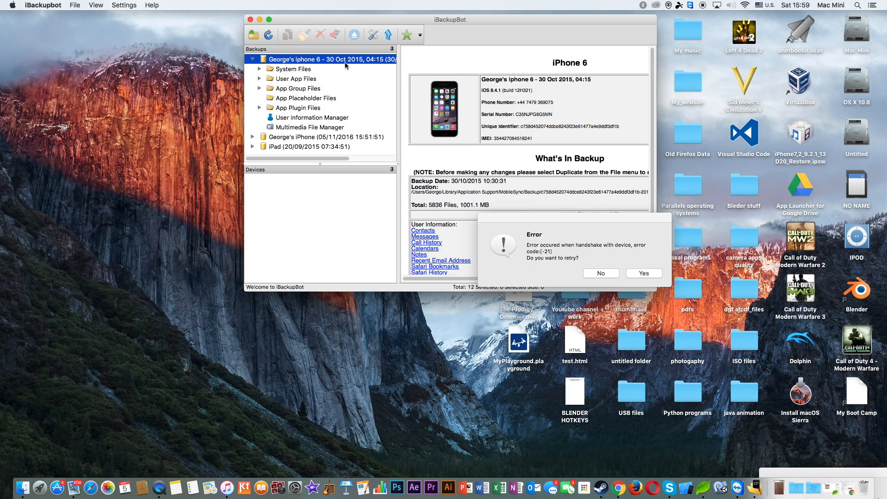
mouse_move(337, 132)
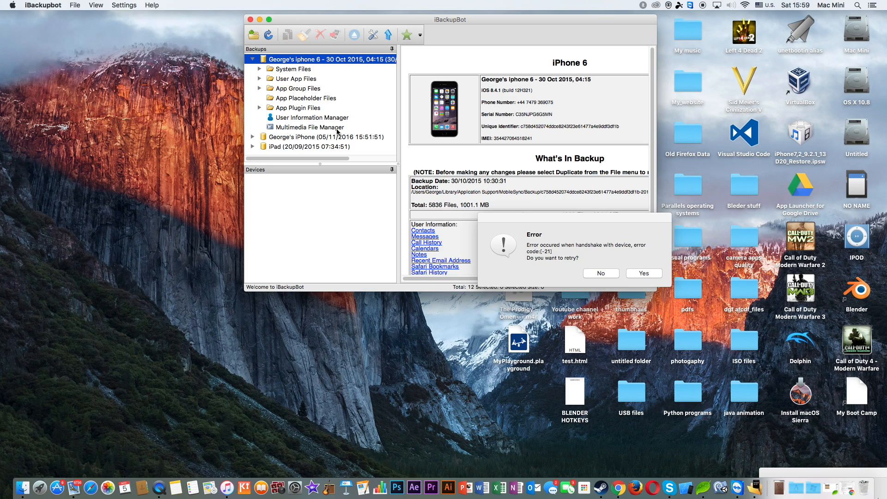
mouse_move(355, 141)
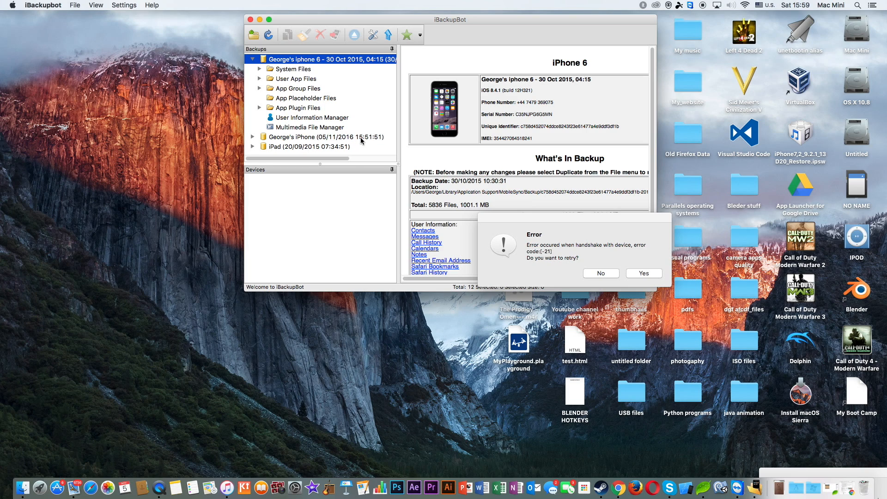
mouse_move(366, 142)
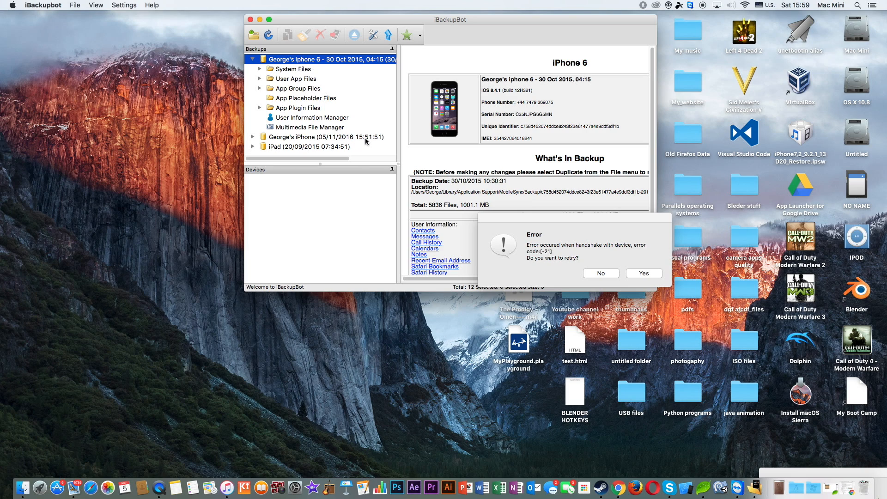
mouse_move(285, 143)
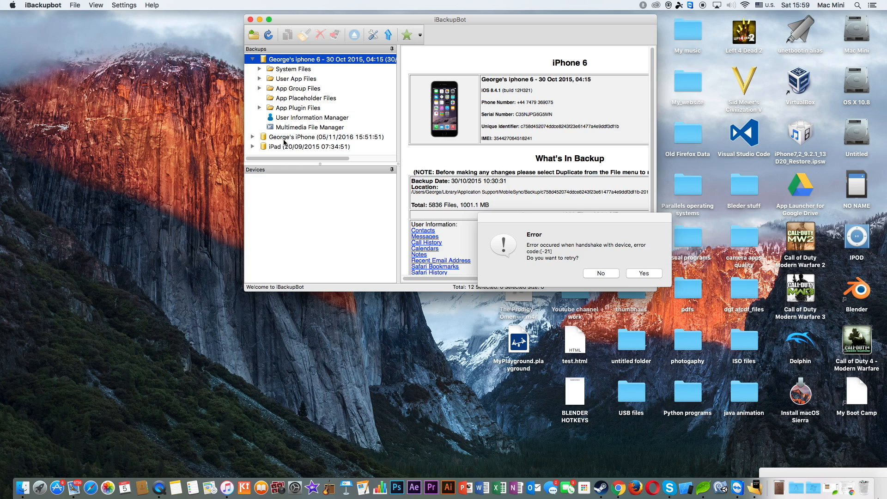
left_click(252, 59)
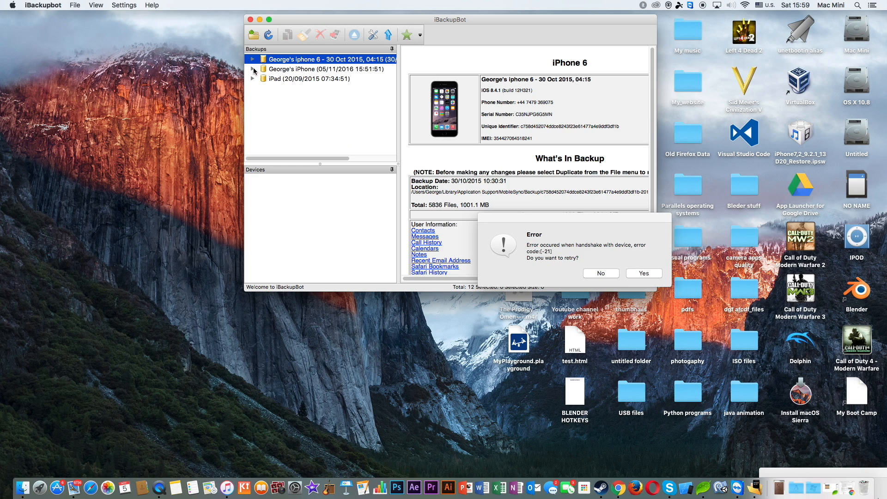
Browse the 05/11/2016 backup's System Files > HomeDomain > Library > Preferences folder
left_click(253, 68)
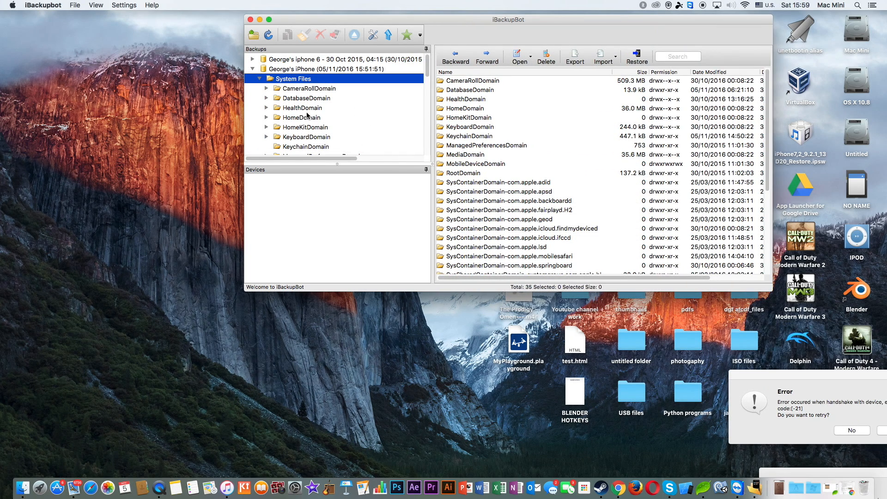
left_click(302, 118)
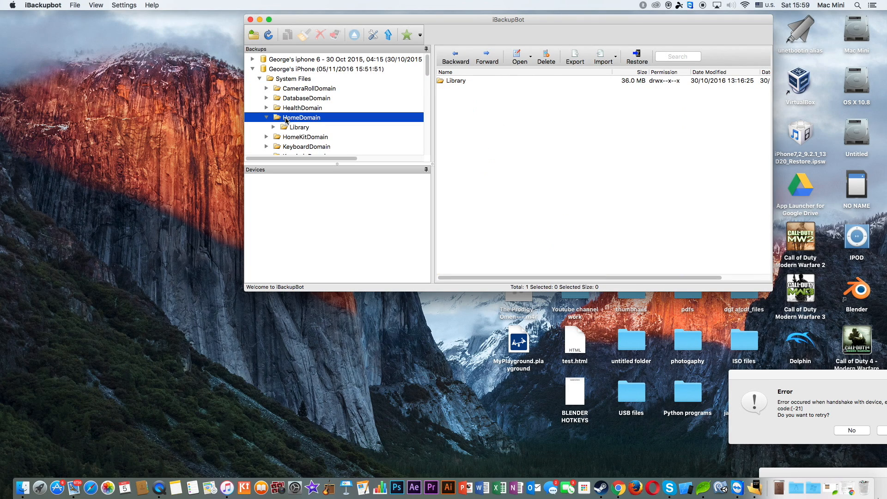
left_click(299, 127)
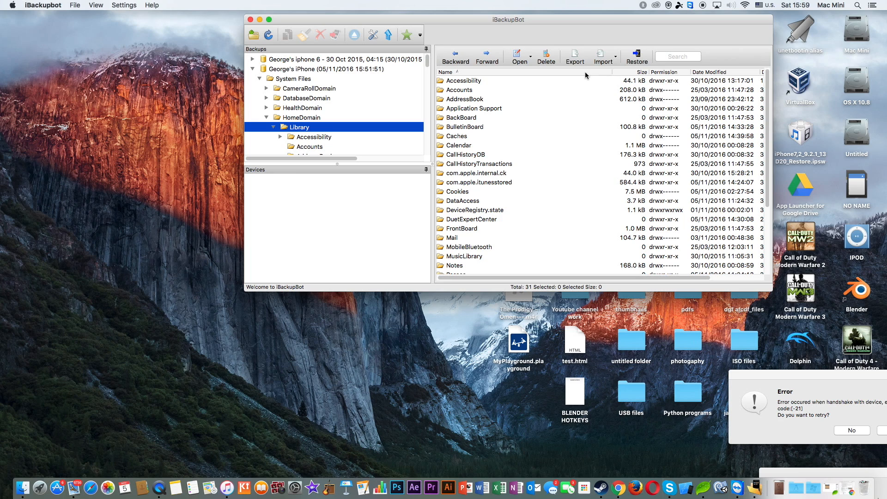
scroll("down", 3)
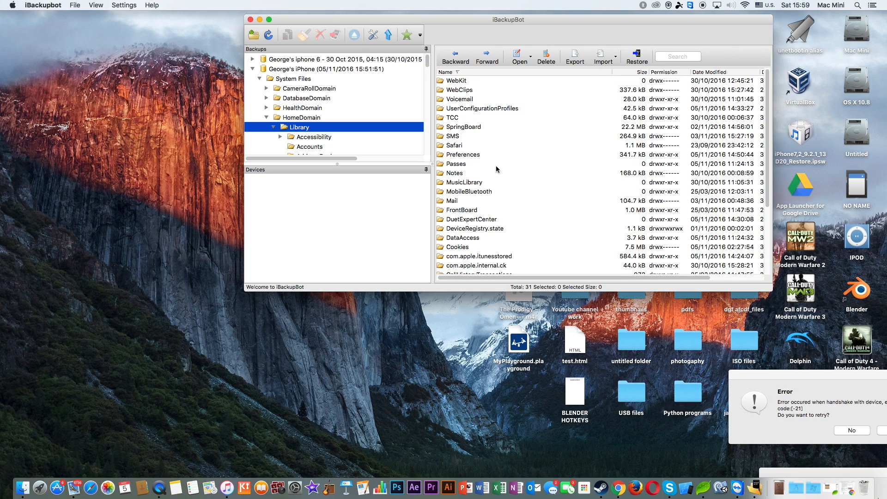
left_click(313, 146)
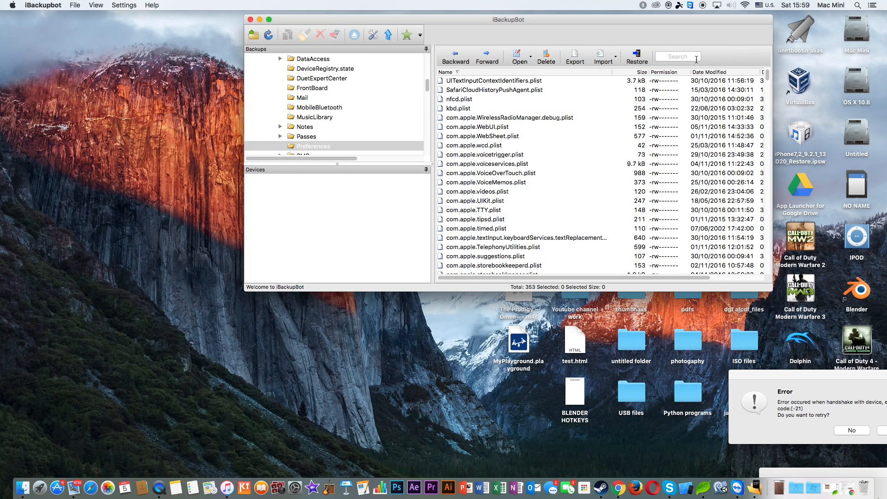
Filter the Preferences files with 'com.apple.' and dismiss the trial registration prompt
type("com")
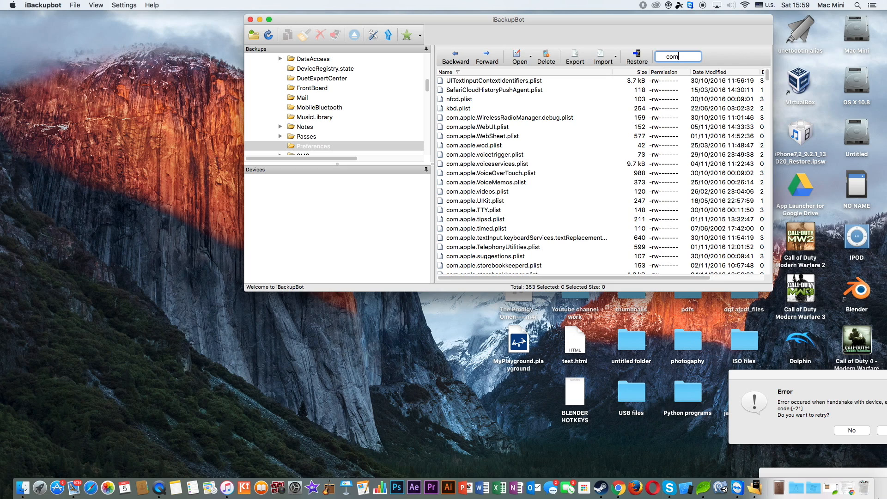
type(".apple")
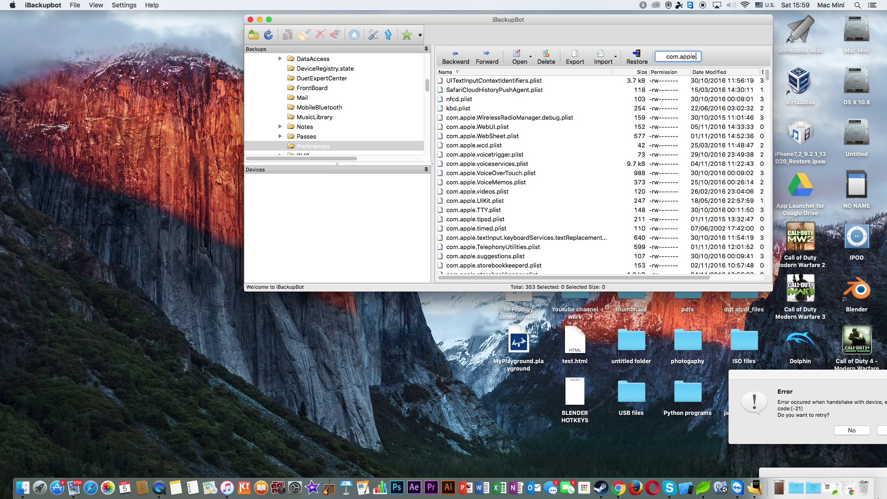
type(".")
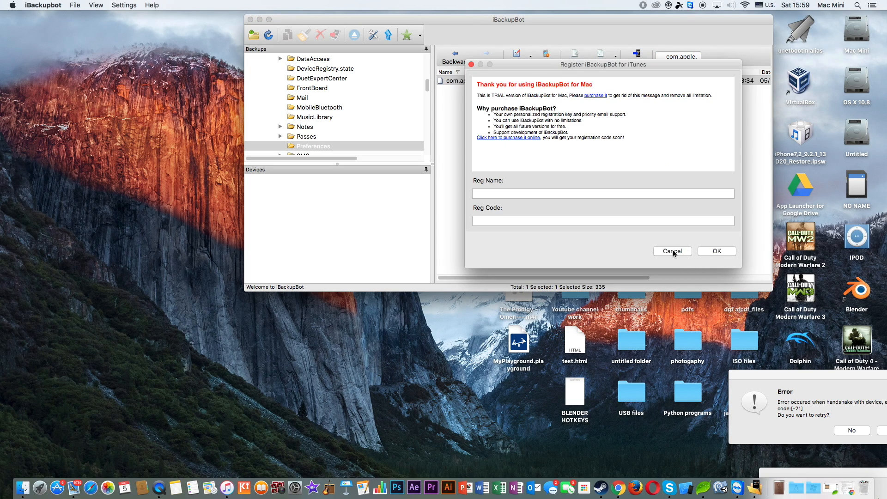
left_click(672, 251)
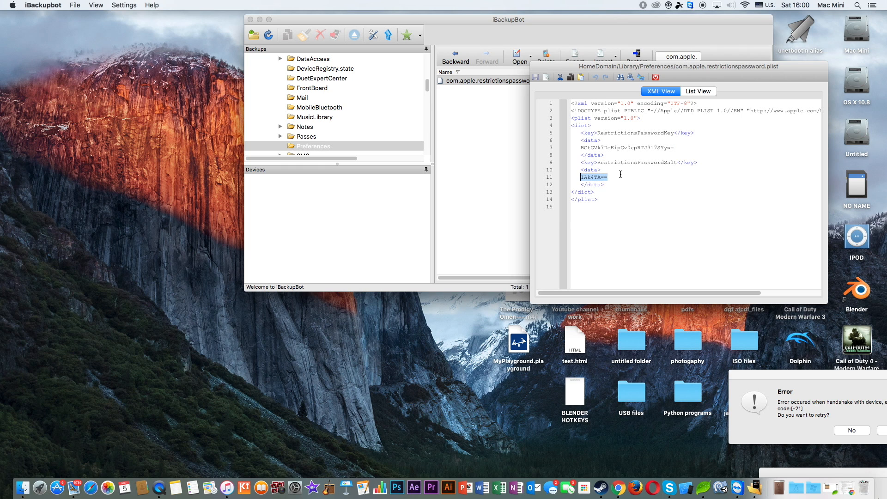
mouse_move(632, 466)
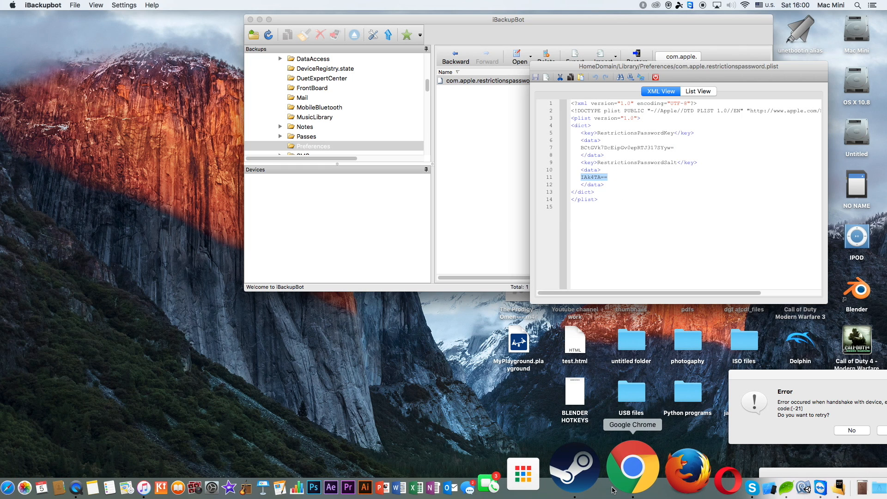
left_click(632, 473)
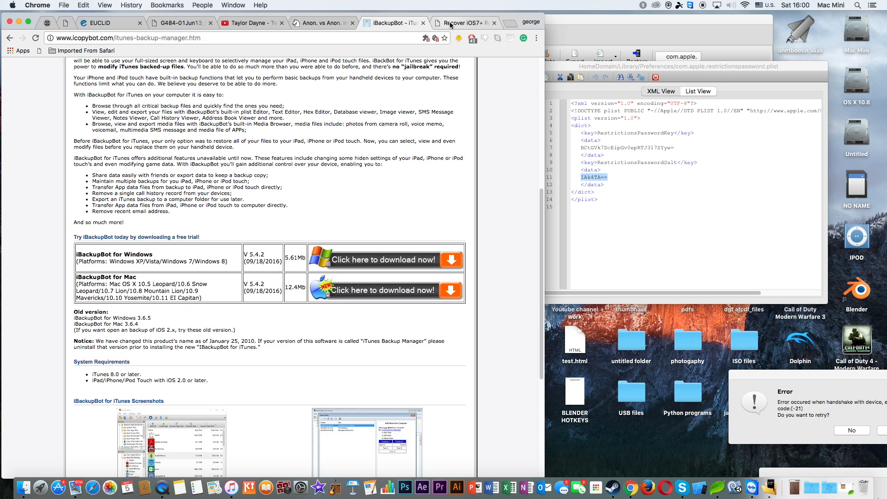
left_click(464, 23)
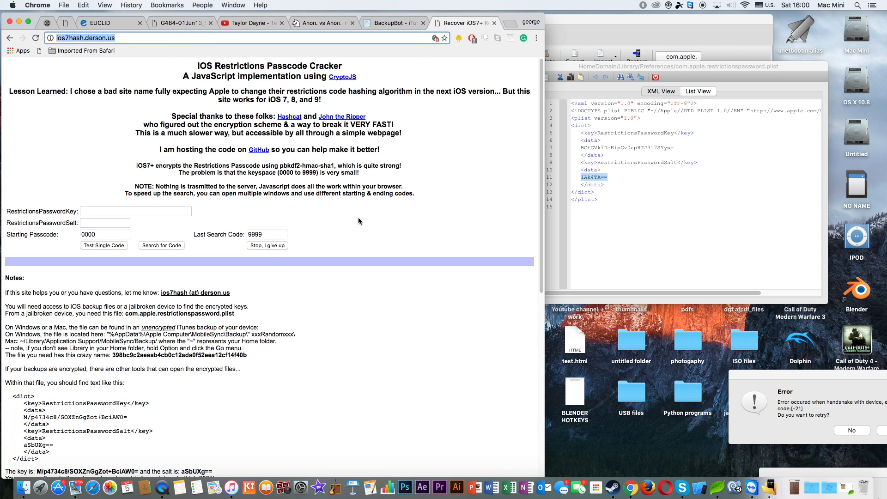
mouse_move(478, 139)
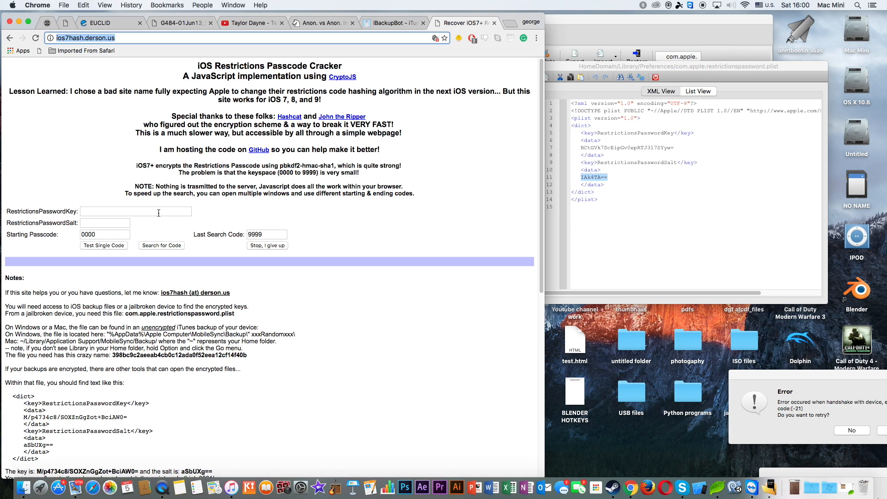
left_click(134, 211)
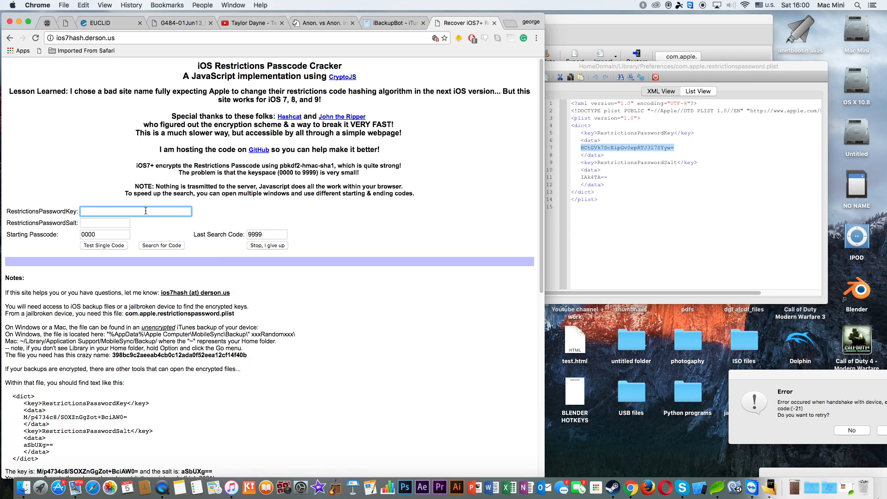
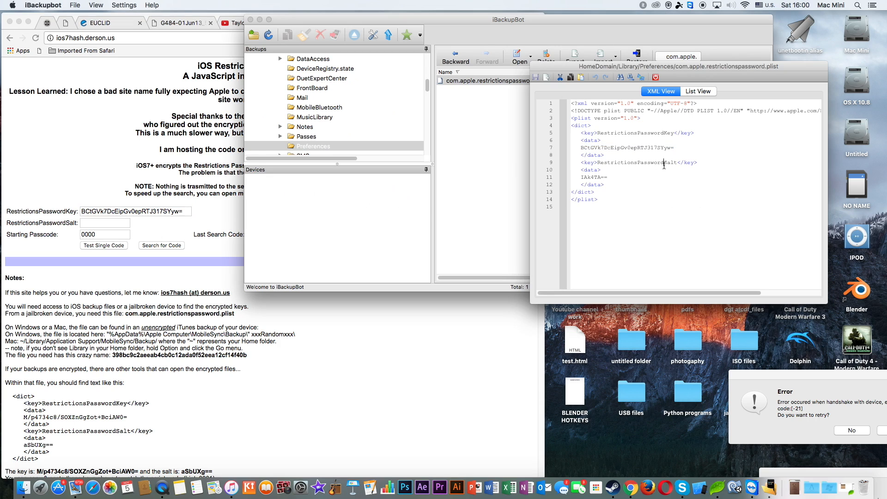
double_click(591, 178)
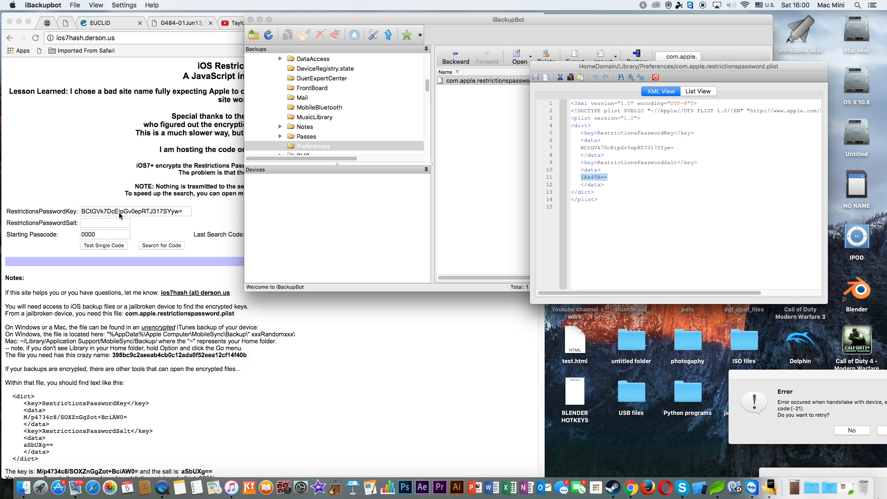
left_click(161, 245)
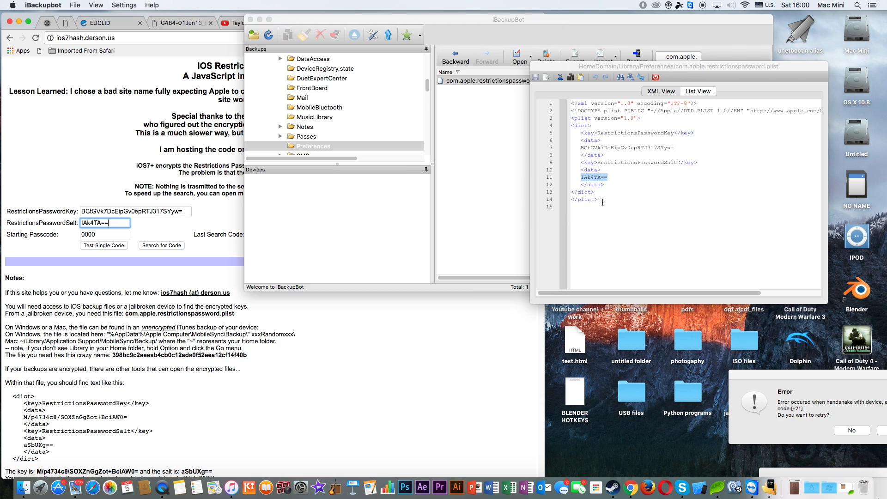
left_click(161, 245)
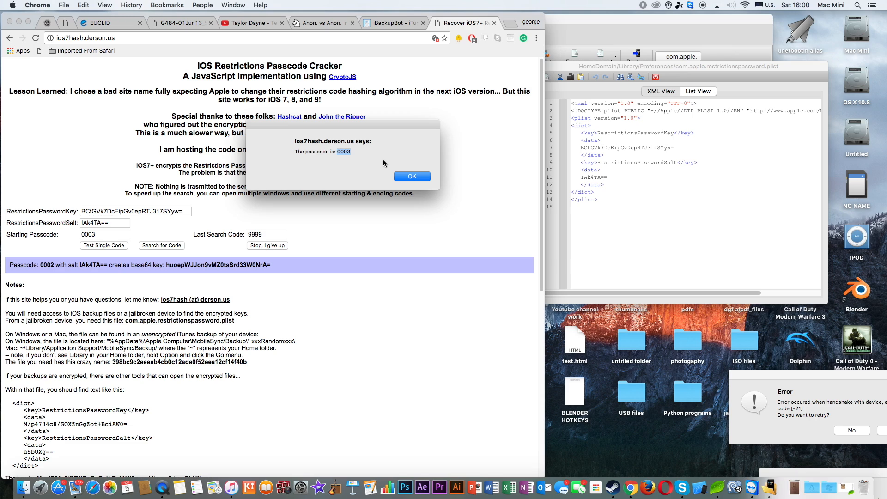
mouse_move(401, 135)
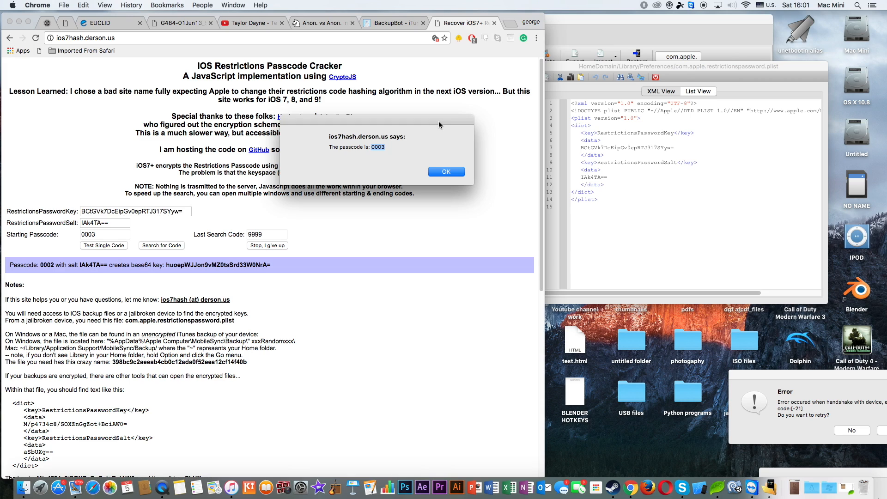
mouse_move(438, 124)
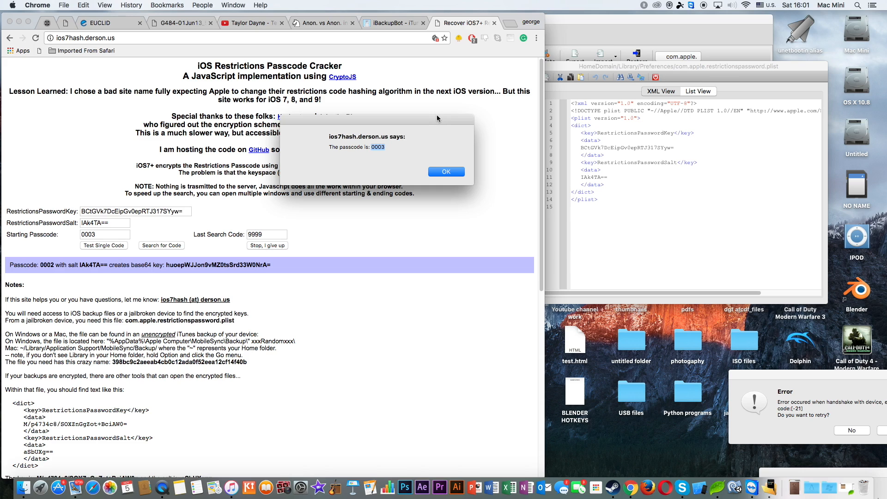